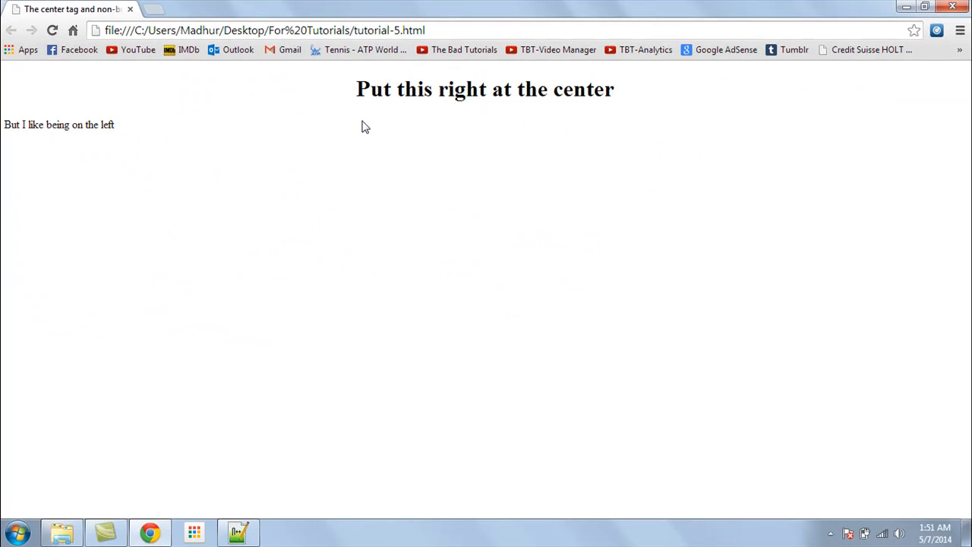
{"action": "mouse_move", "coordinate": [370, 125]}
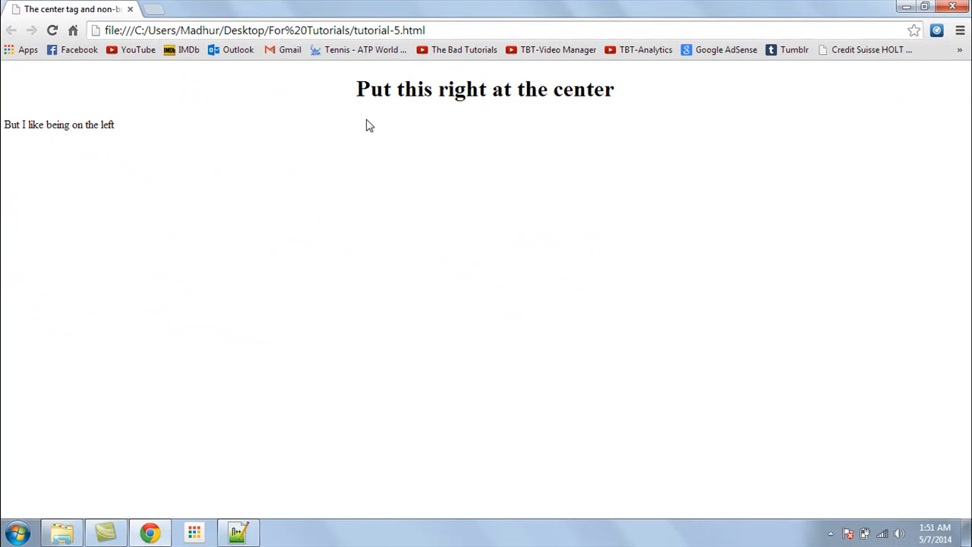
{"action": "mouse_move", "coordinate": [363, 115]}
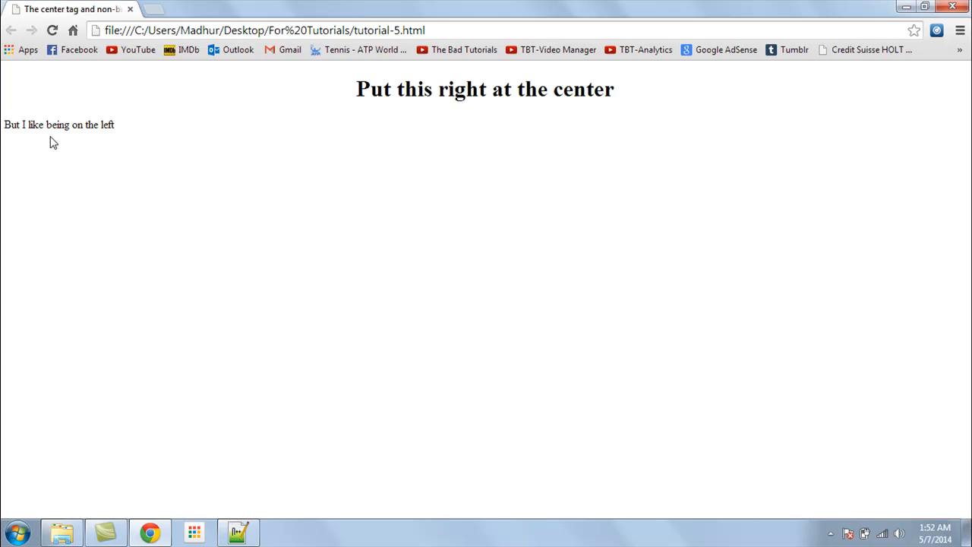
{"action": "mouse_move", "coordinate": [65, 122]}
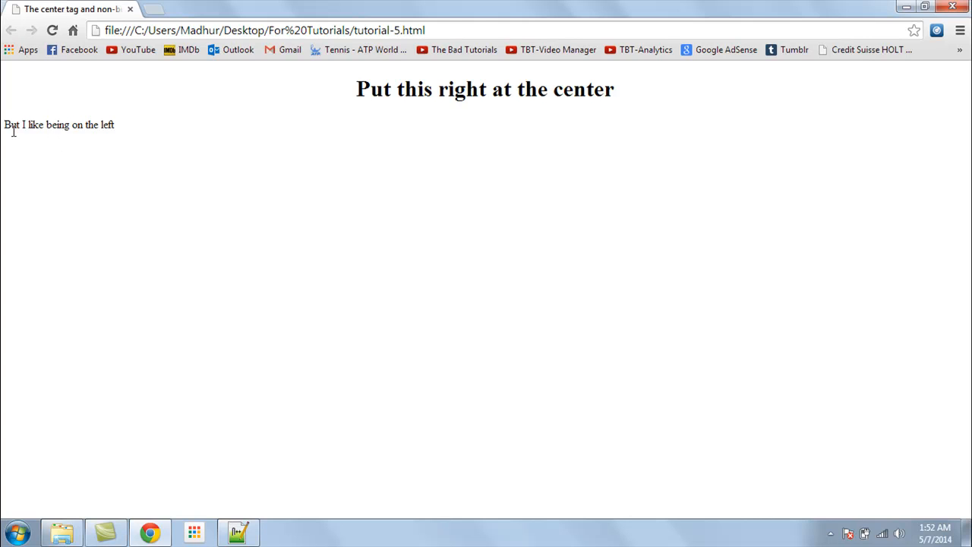
{"action": "mouse_move", "coordinate": [39, 16]}
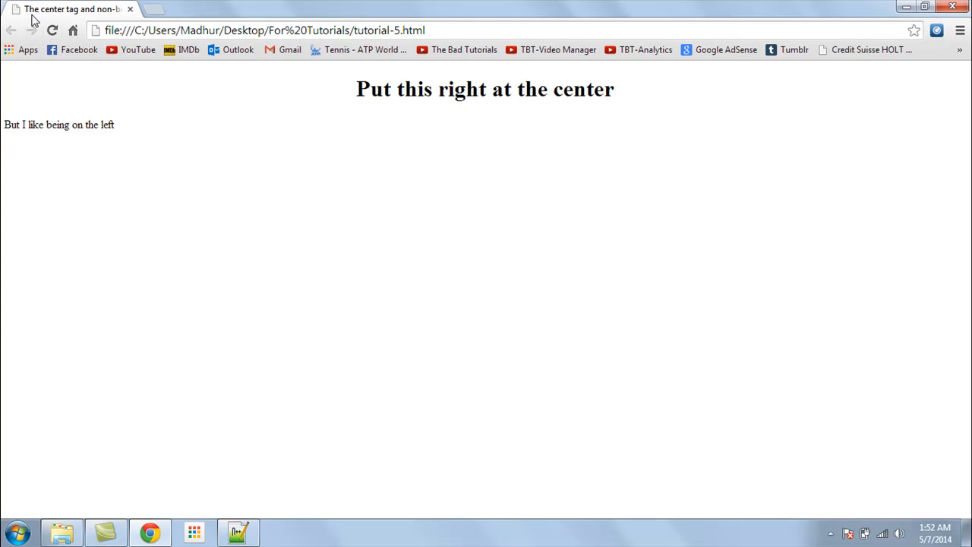
{"action": "mouse_move", "coordinate": [38, 15]}
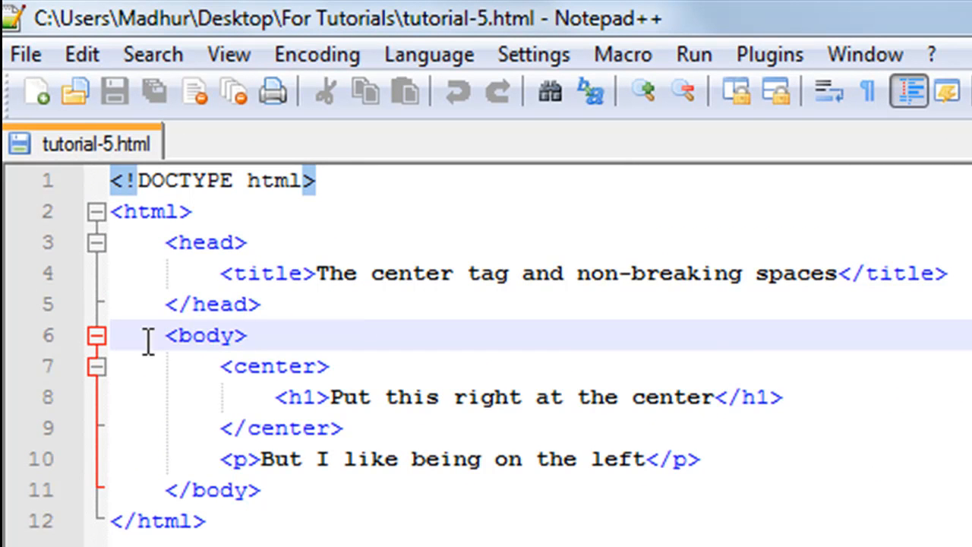
{"action": "mouse_move", "coordinate": [137, 256]}
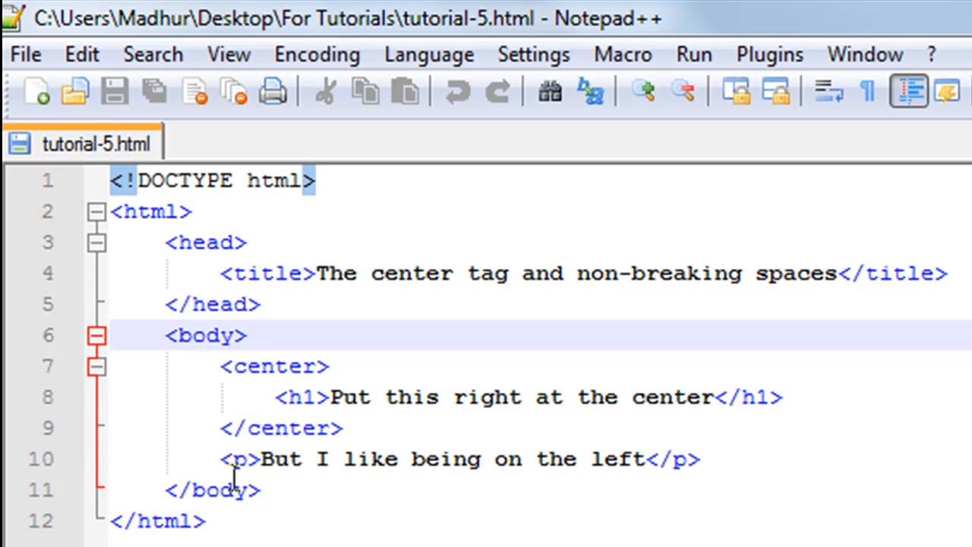
{"action": "mouse_move", "coordinate": [321, 285]}
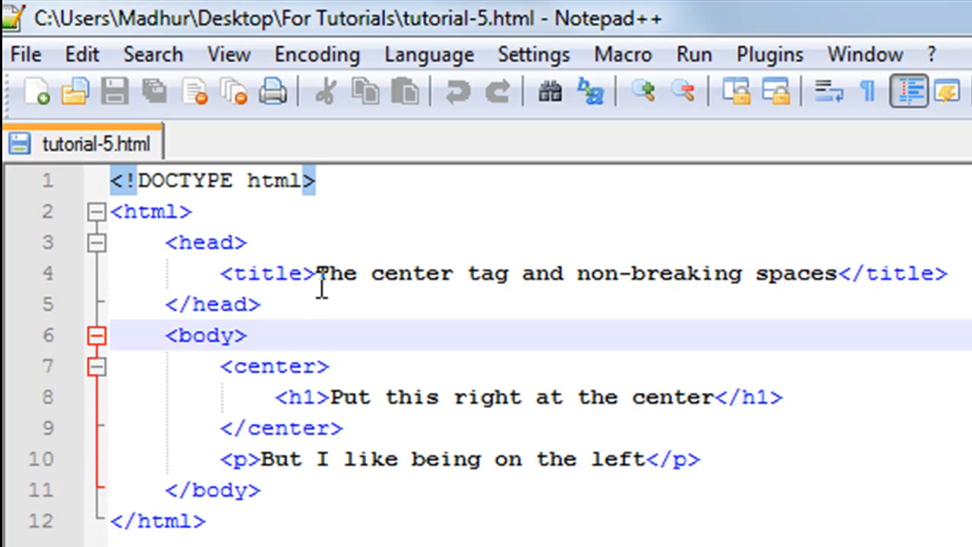
Focus the tutorial-5.html editor, which holds the centered h1 and left paragraph.
{"action": "left_click", "coordinate": [315, 274]}
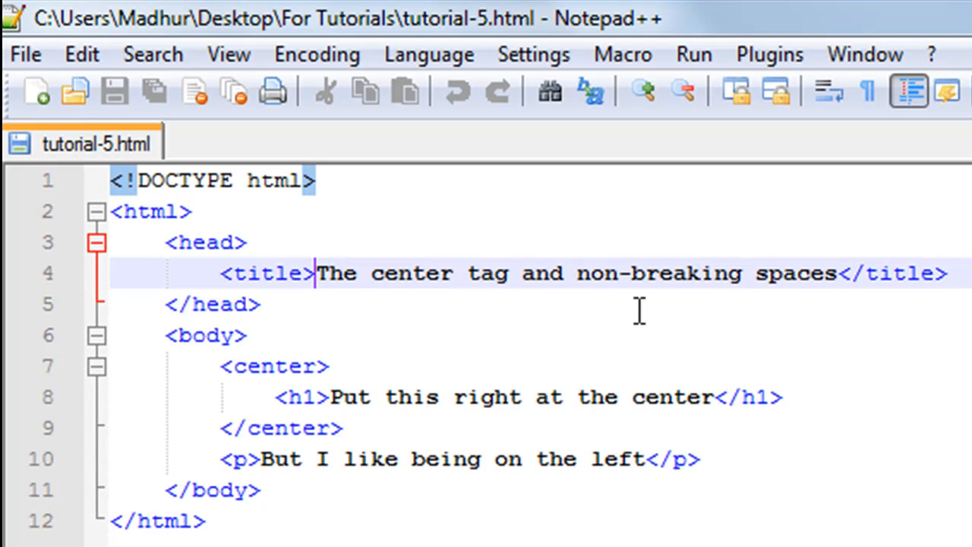
{"action": "mouse_move", "coordinate": [369, 379]}
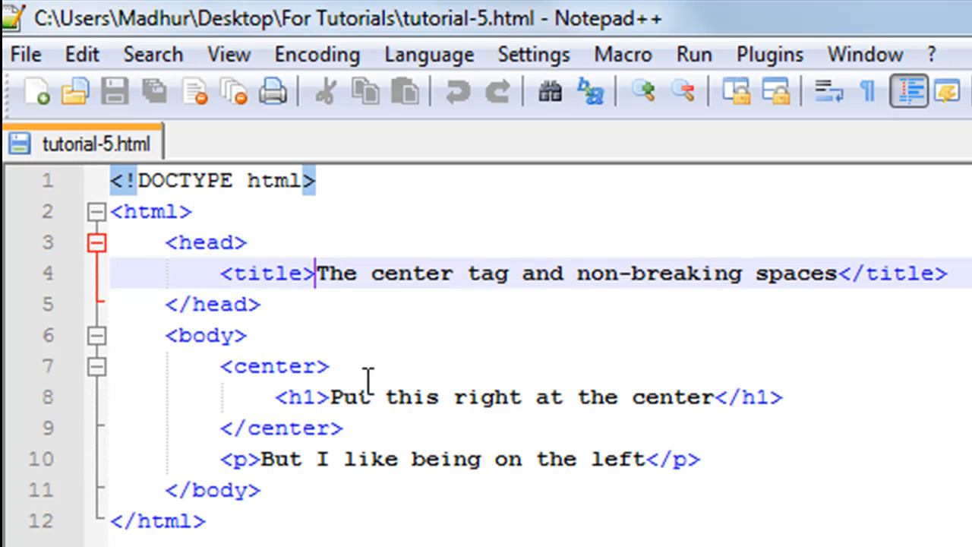
{"action": "mouse_move", "coordinate": [253, 388]}
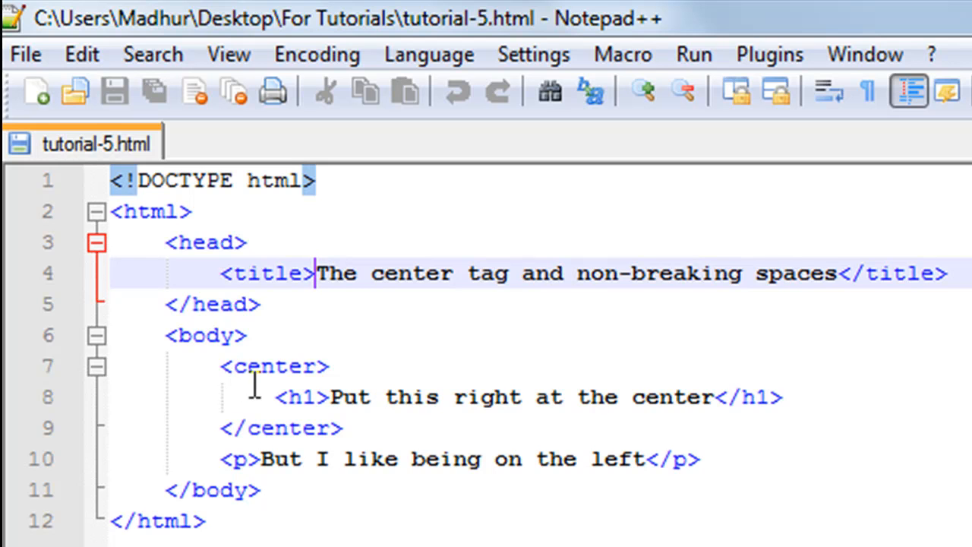
{"action": "mouse_move", "coordinate": [319, 366]}
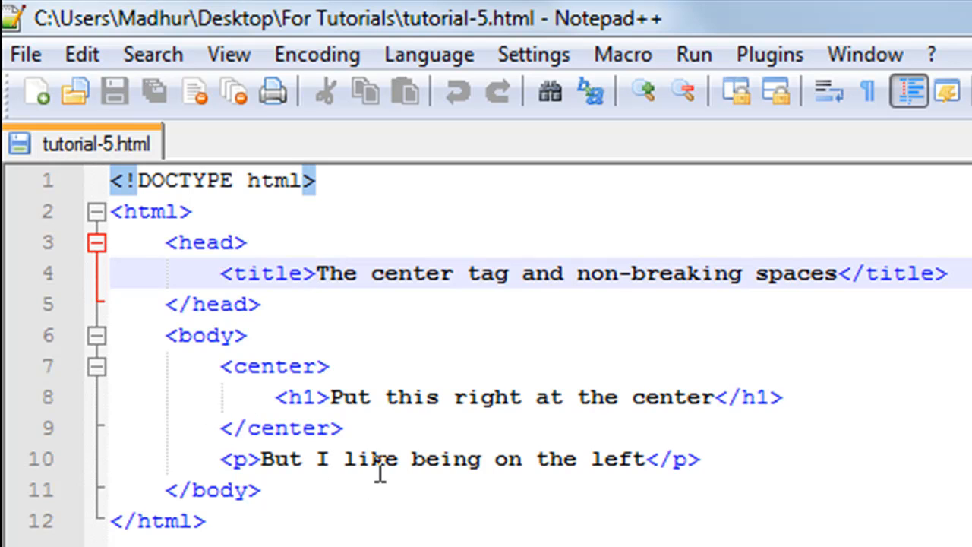
{"action": "mouse_move", "coordinate": [307, 397]}
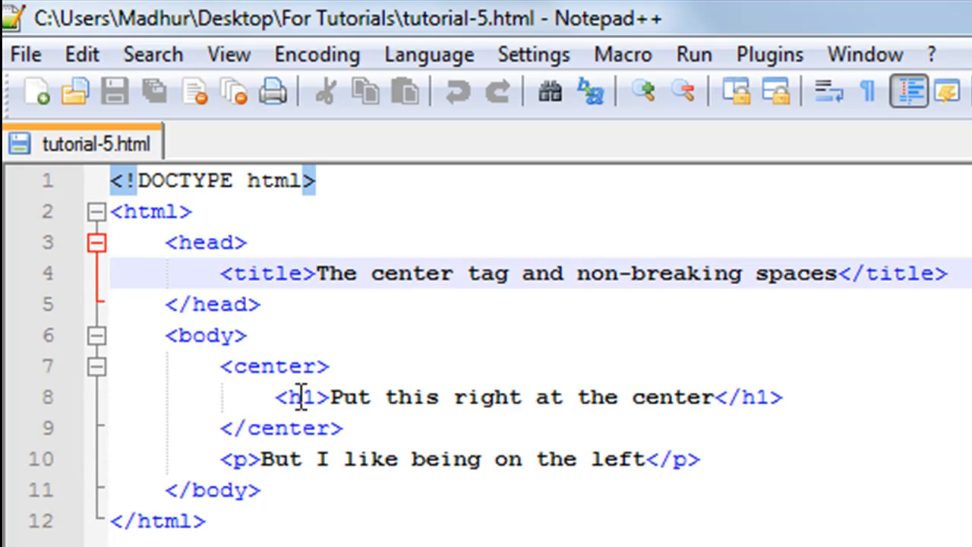
{"action": "mouse_move", "coordinate": [289, 397]}
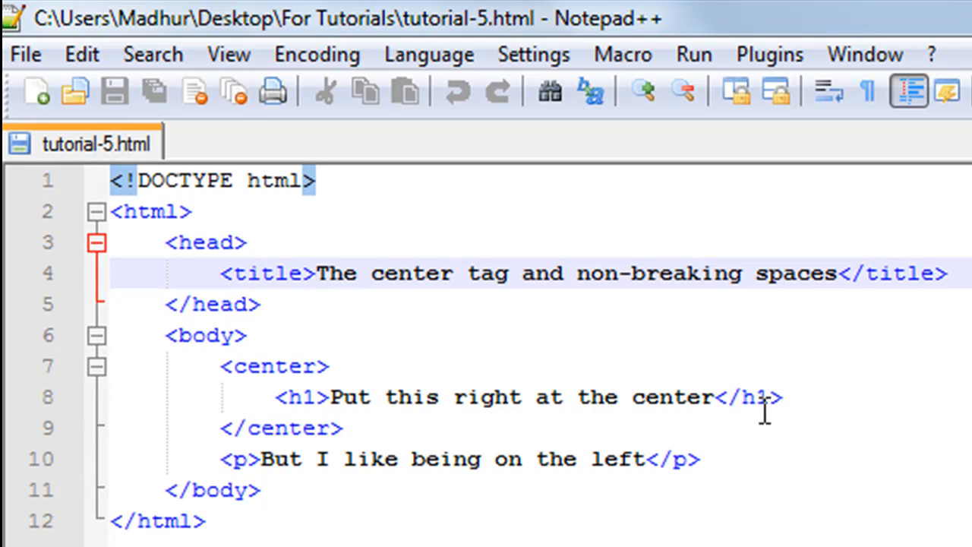
{"action": "mouse_move", "coordinate": [497, 424]}
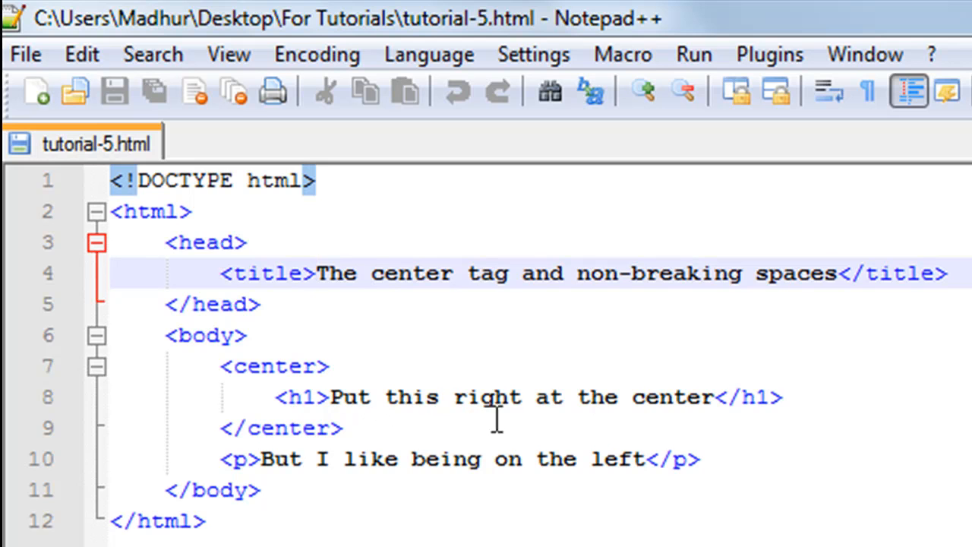
{"action": "mouse_move", "coordinate": [507, 425]}
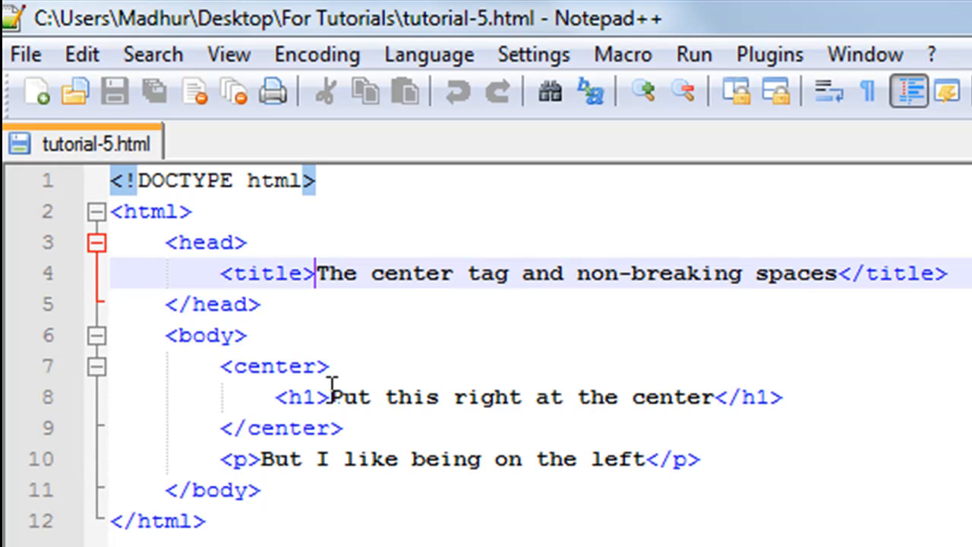
{"action": "mouse_move", "coordinate": [334, 428]}
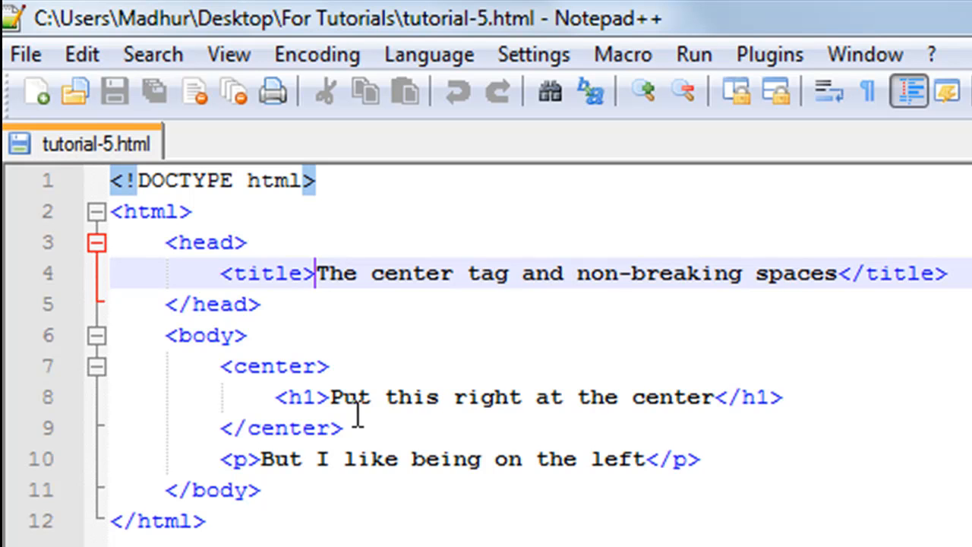
{"action": "mouse_move", "coordinate": [323, 406]}
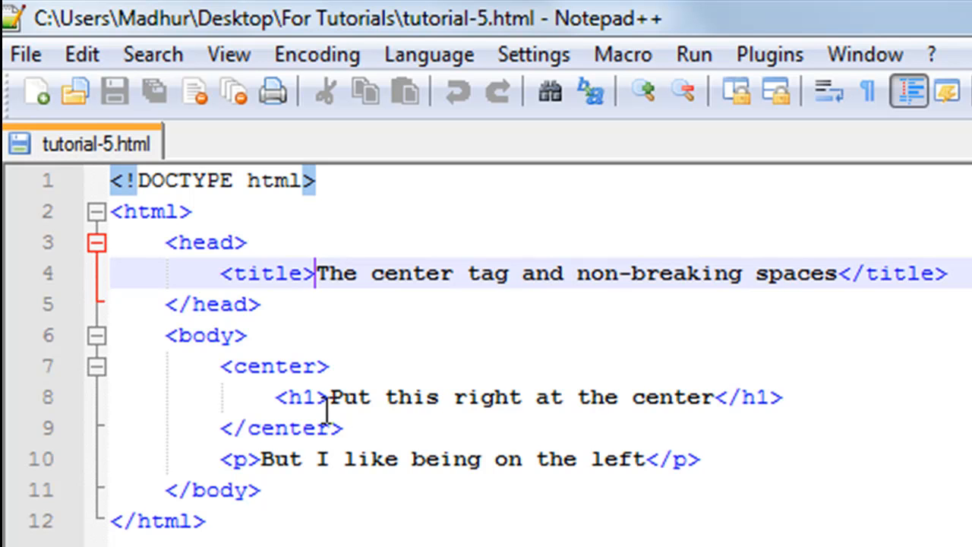
{"action": "mouse_move", "coordinate": [385, 429]}
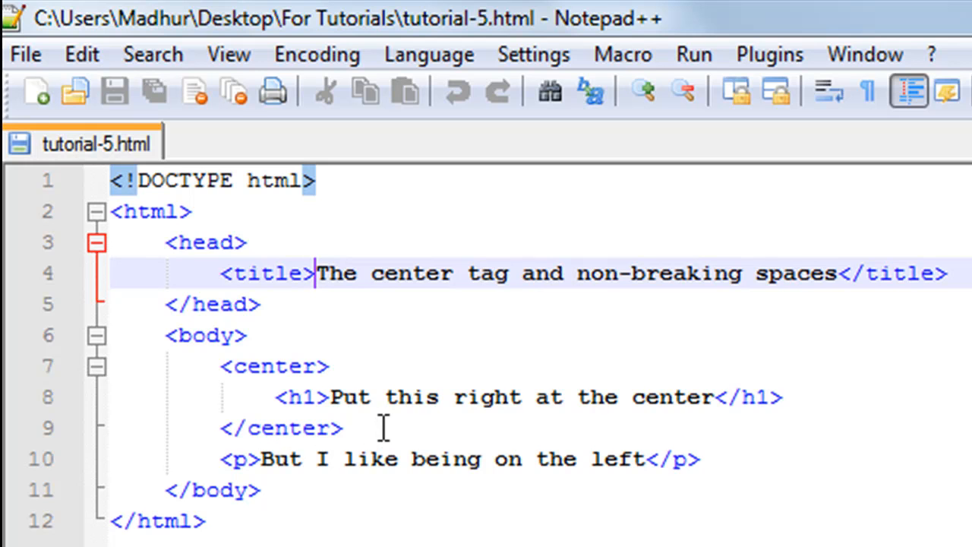
{"action": "mouse_move", "coordinate": [292, 367]}
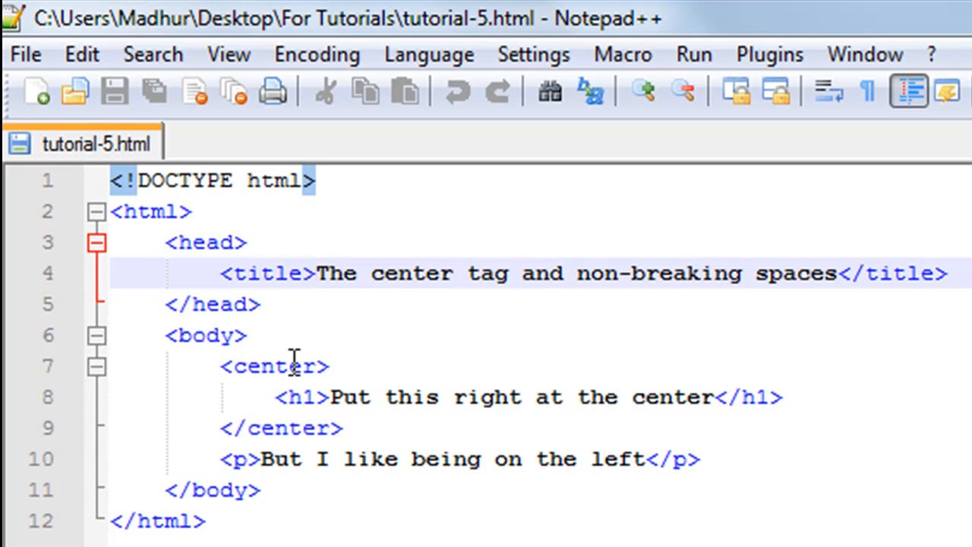
{"action": "mouse_move", "coordinate": [295, 396]}
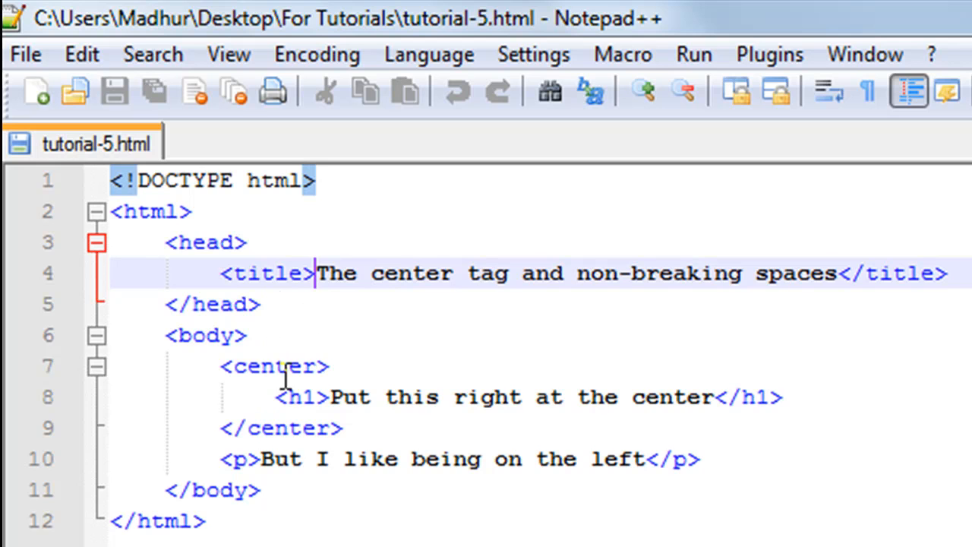
{"action": "mouse_move", "coordinate": [271, 385]}
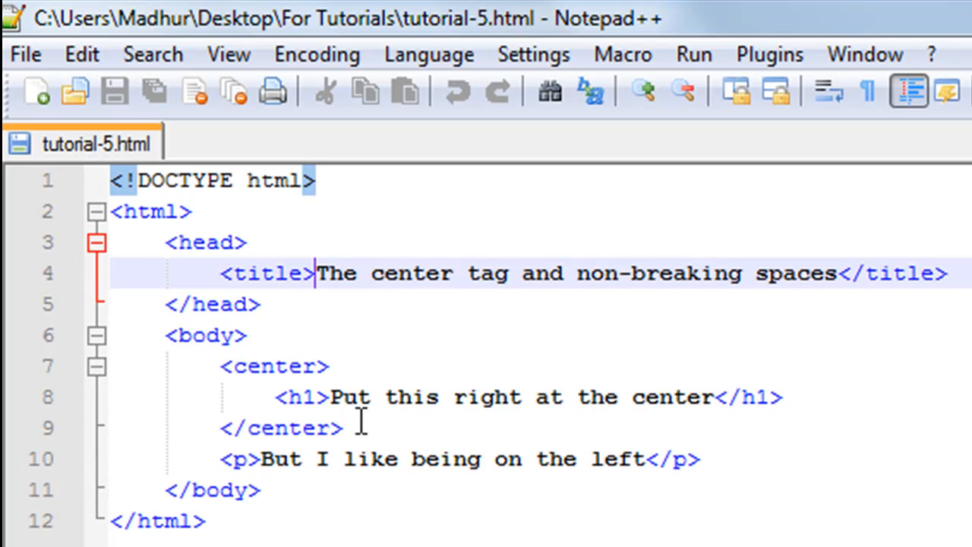
{"action": "mouse_move", "coordinate": [304, 376]}
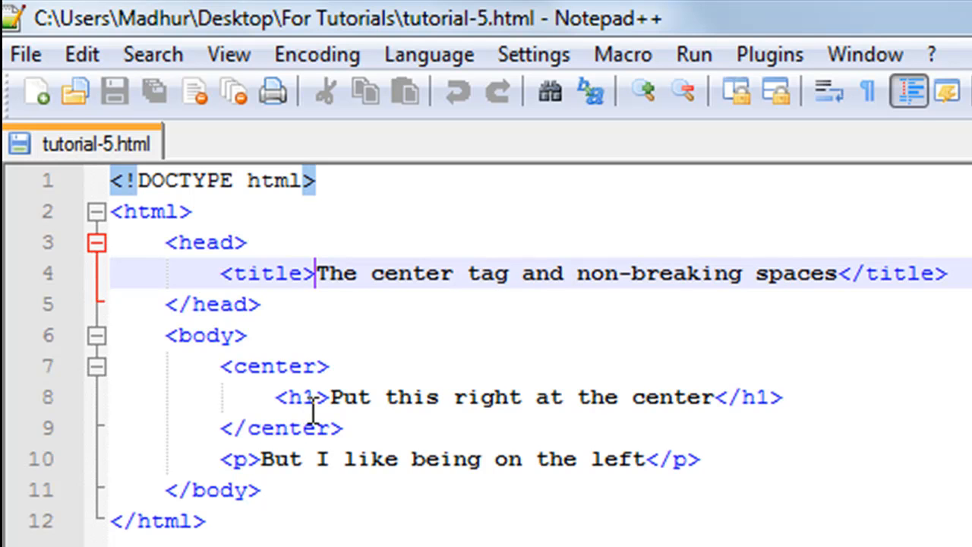
{"action": "mouse_move", "coordinate": [566, 397]}
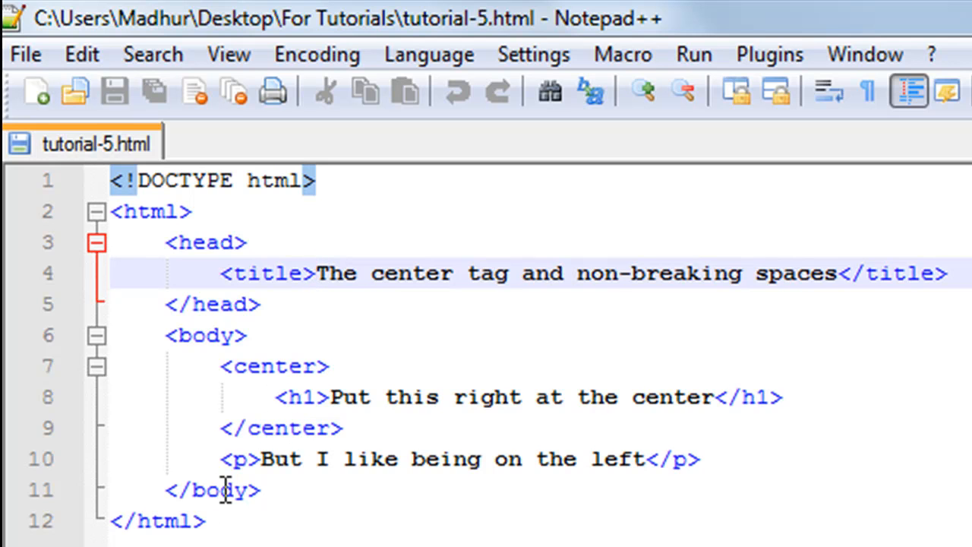
{"action": "mouse_move", "coordinate": [257, 489]}
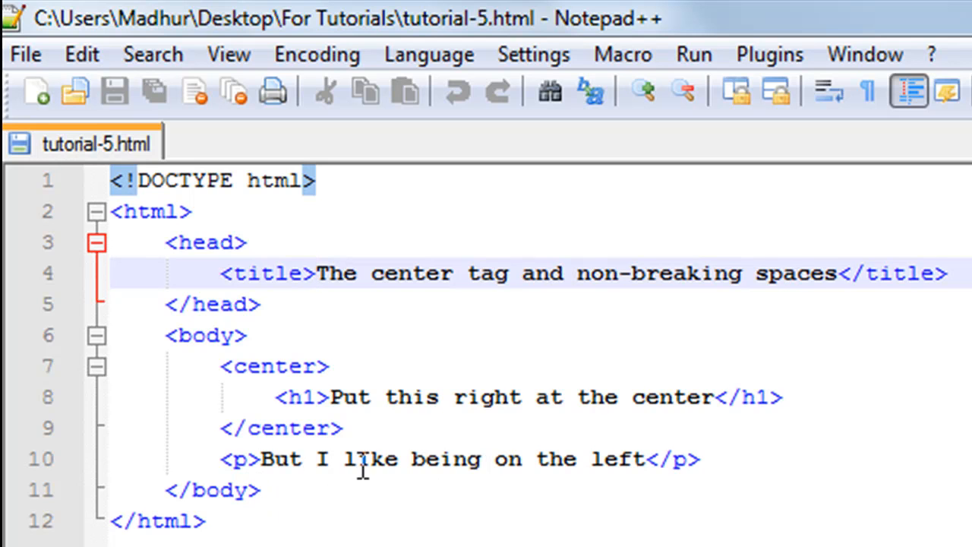
{"action": "mouse_move", "coordinate": [560, 480]}
{"action": "type", "text": "<"}
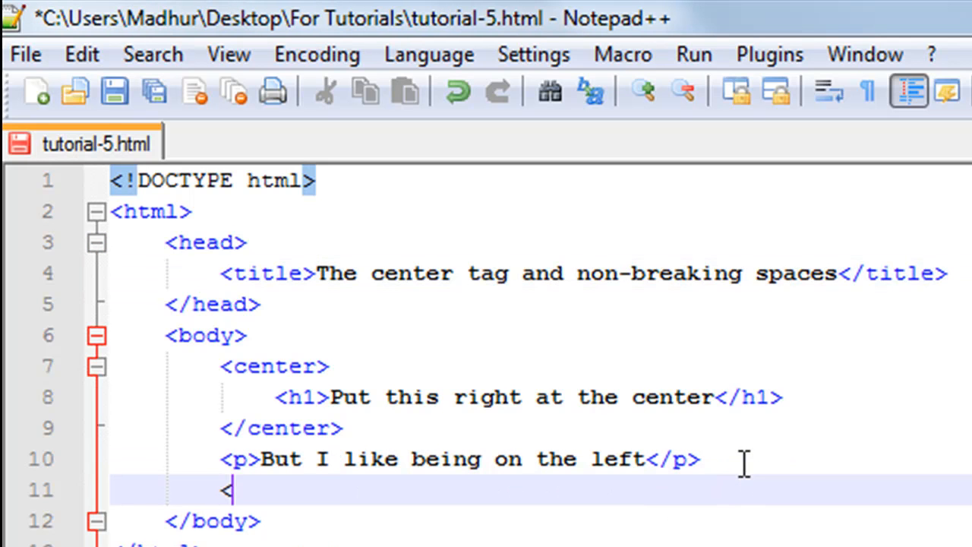
Add <p>This dude rocks!</p> on a new line before </body>.
{"action": "type", "text": ">"}
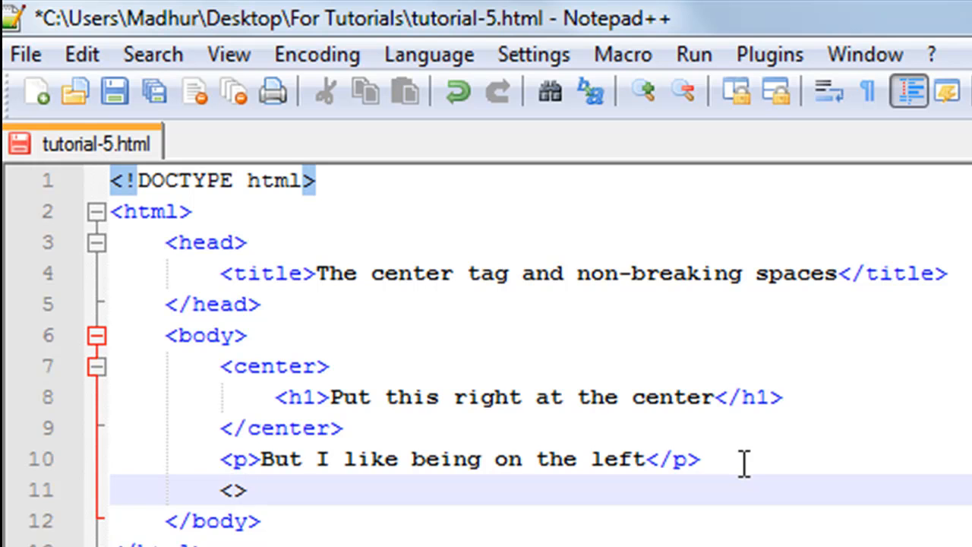
{"action": "type", "text": "p><"}
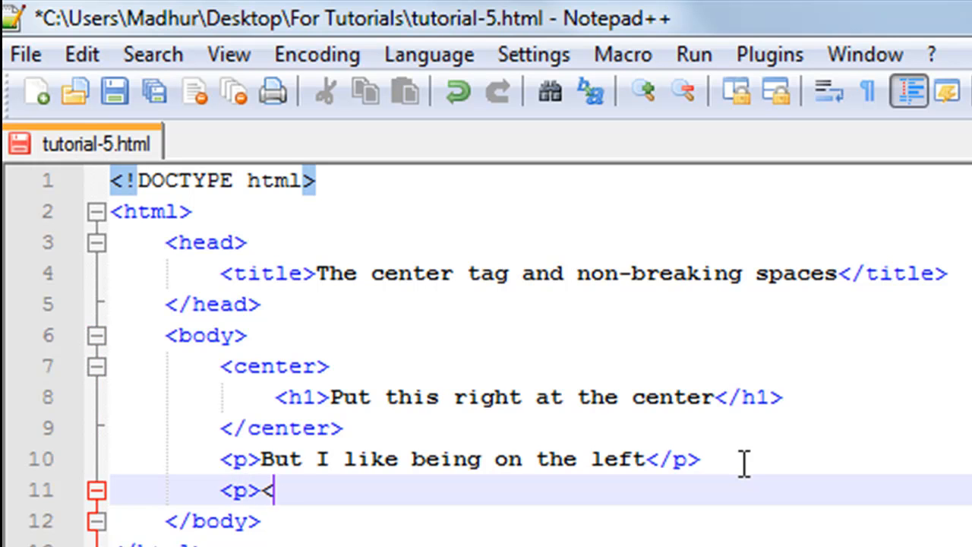
{"action": "type", "text": "</p>"}
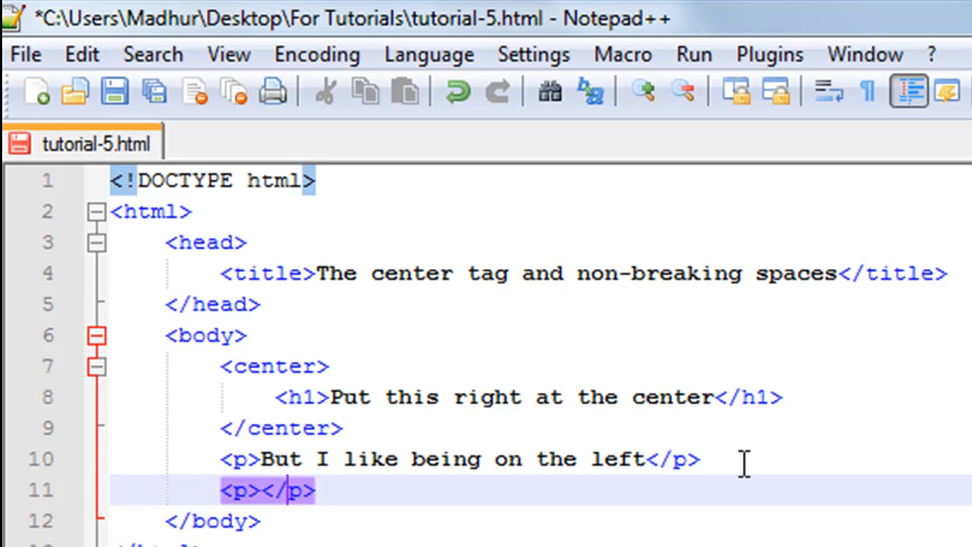
{"action": "type", "text": "This du"}
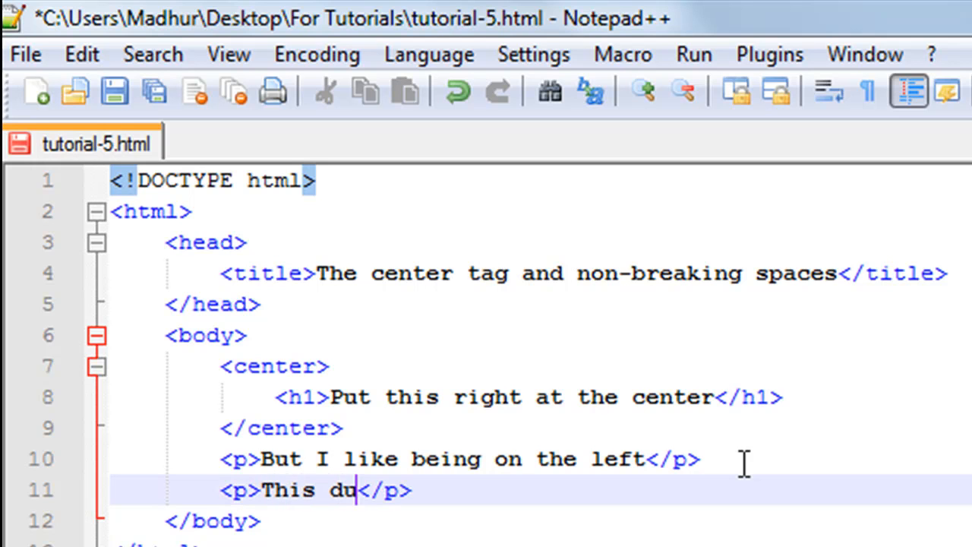
{"action": "type", "text": "de rocks"}
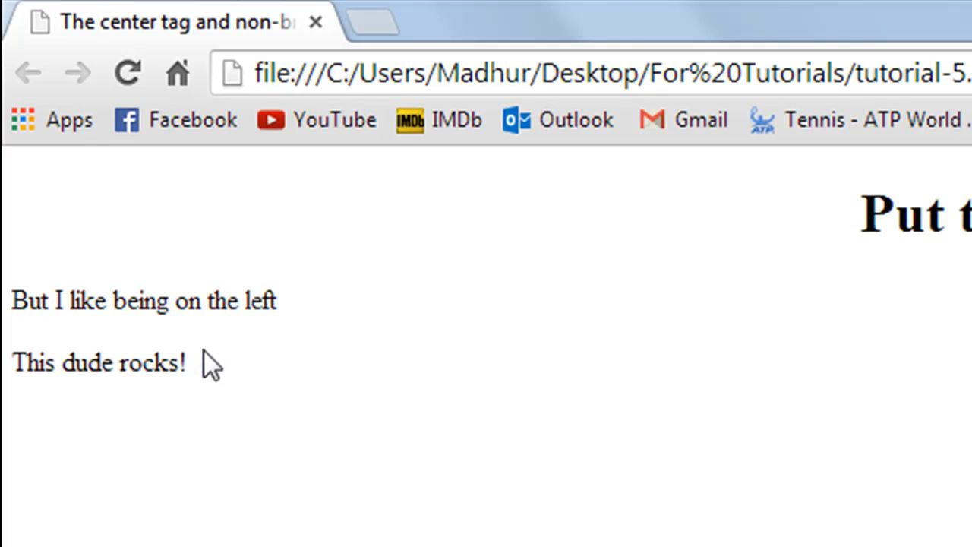
{"action": "mouse_move", "coordinate": [150, 370]}
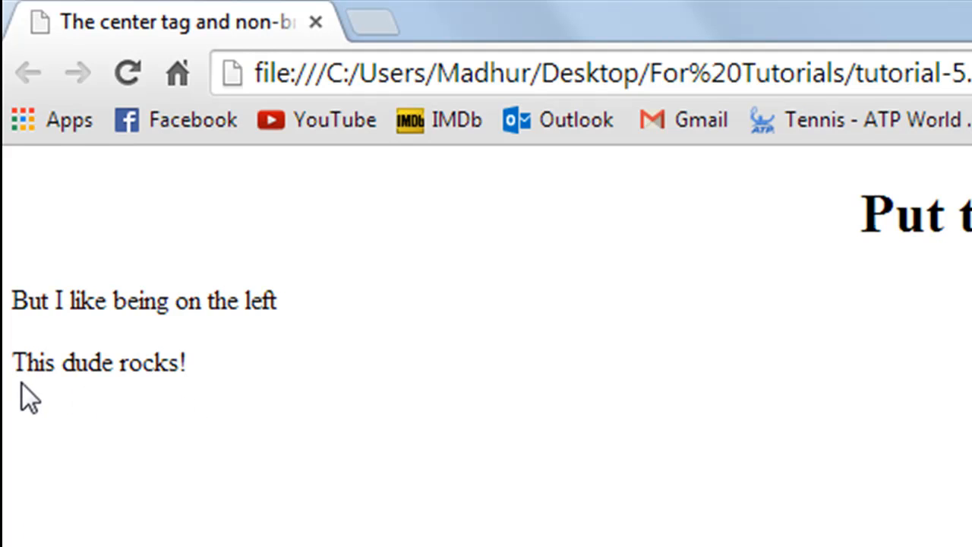
{"action": "mouse_move", "coordinate": [24, 370]}
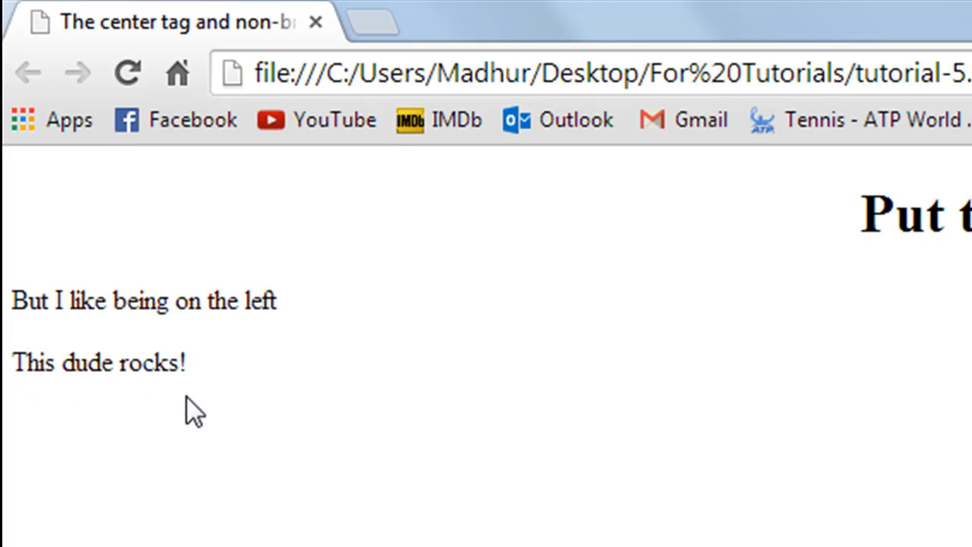
{"action": "mouse_move", "coordinate": [23, 403]}
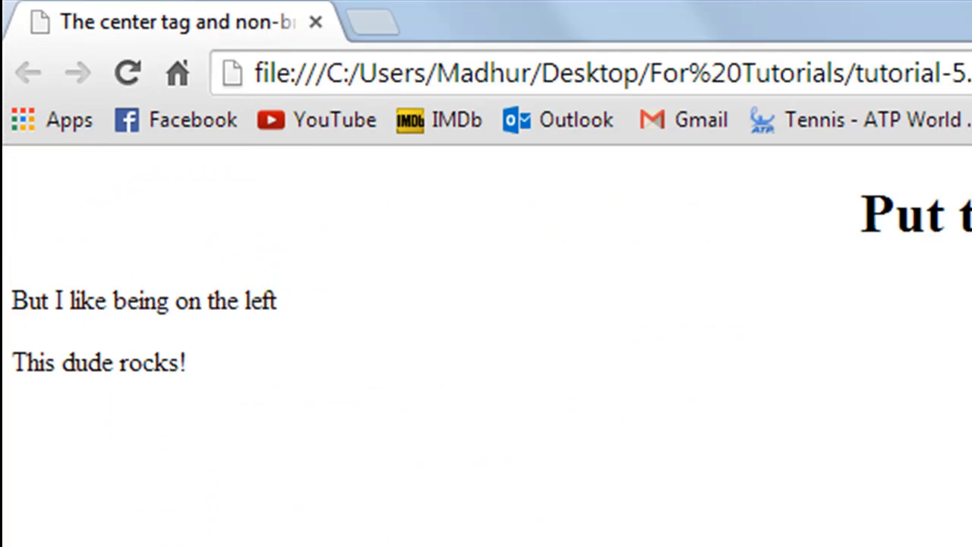
{"action": "mouse_move", "coordinate": [232, 266]}
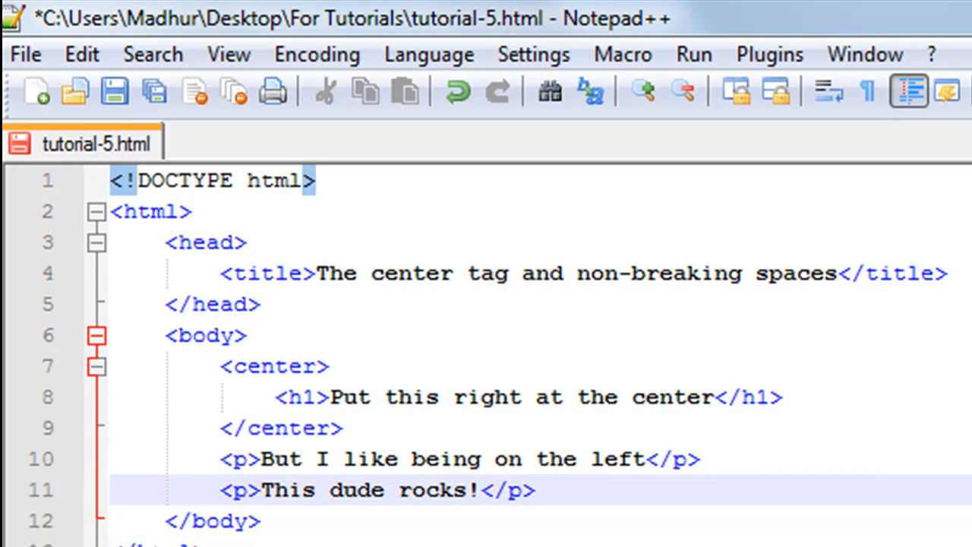
Type a &nbsp; entity right after the <p> tag.
{"action": "type", "text": "&"}
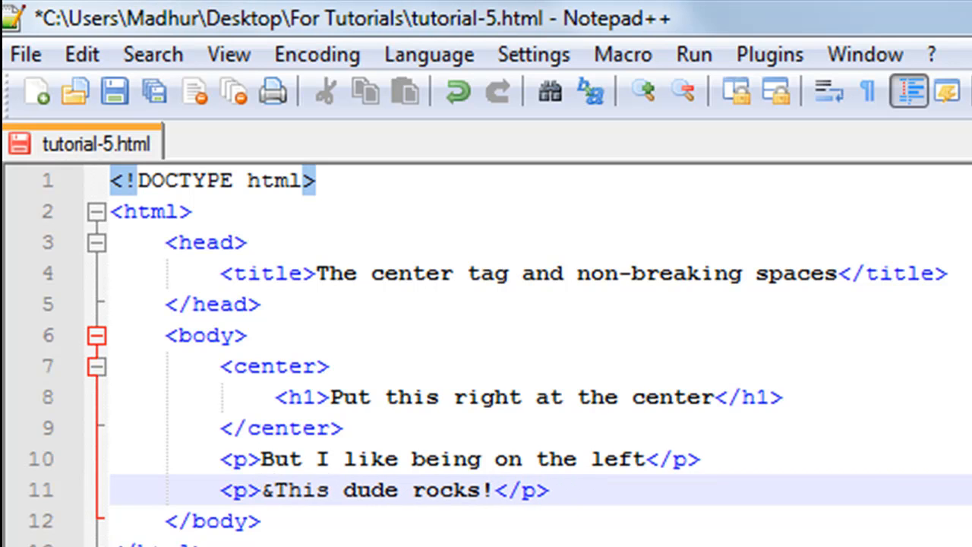
{"action": "type", "text": "nbsp"}
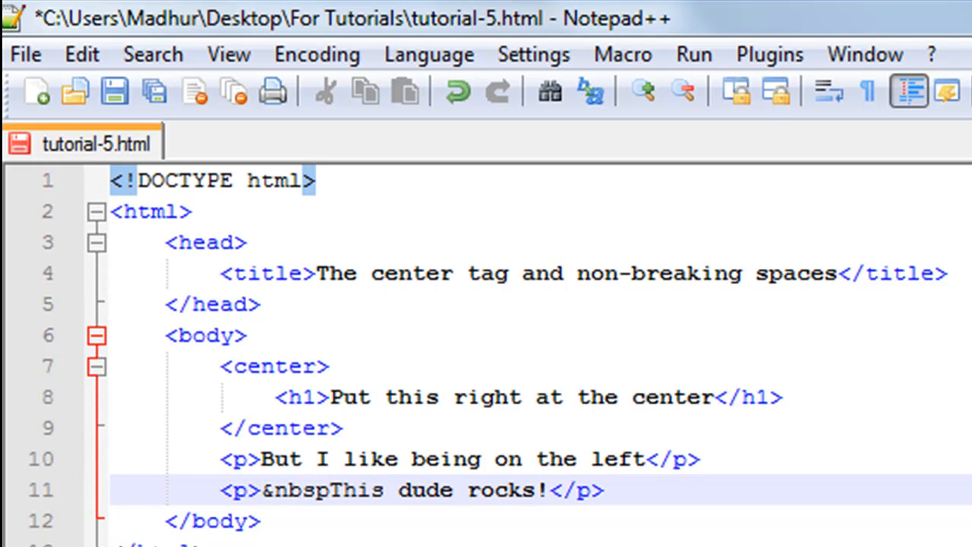
{"action": "type", "text": ";"}
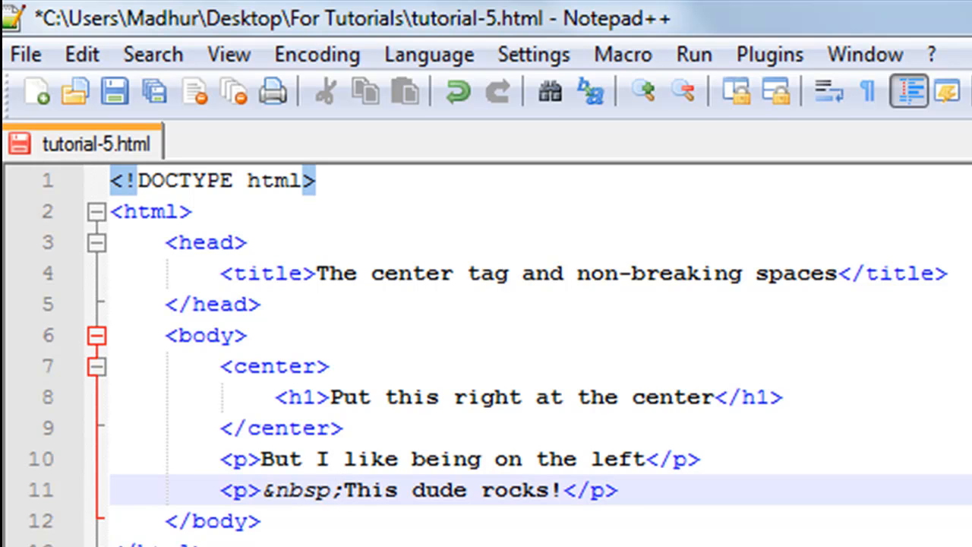
Duplicate the &nbsp; entity until seven precede 'This dude rocks!'.
{"action": "double_click", "coordinate": [306, 491]}
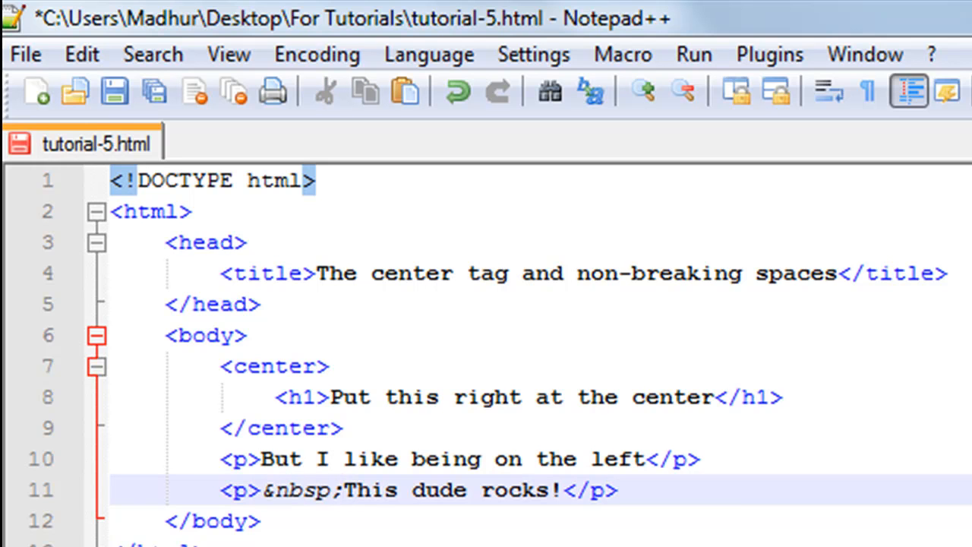
{"action": "type", "text": "&nbsp;"}
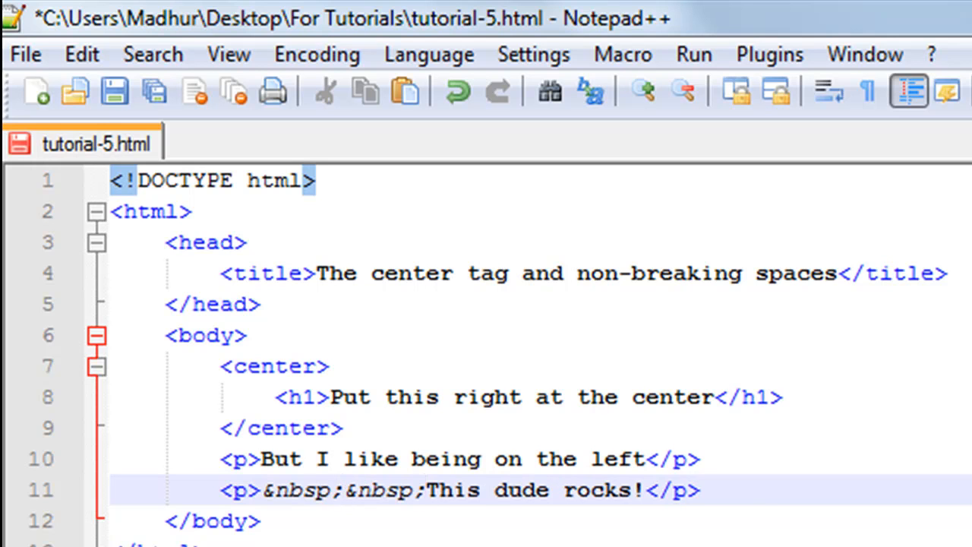
{"action": "type", "text": "&nbsp;&nbsp;&nbsp;"}
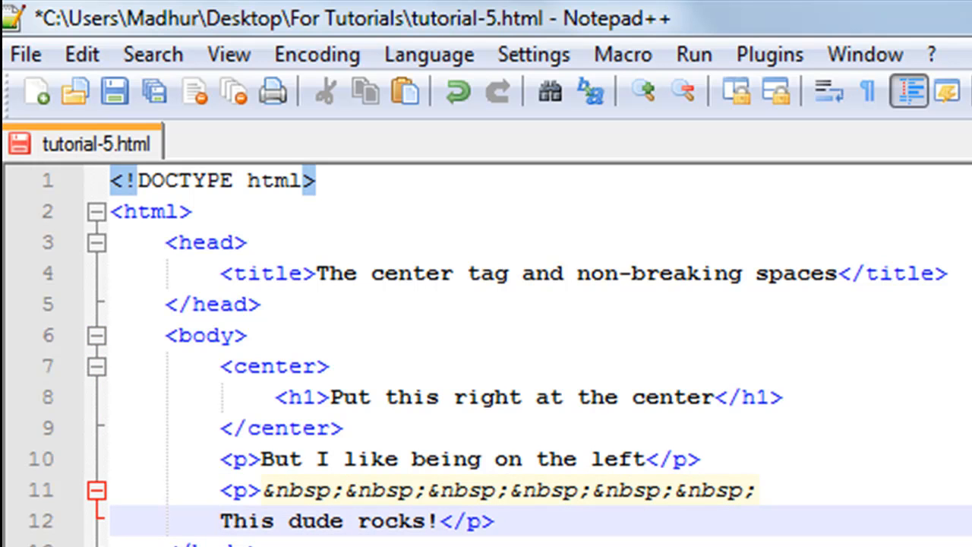
{"action": "type", "text": "&nbsp;"}
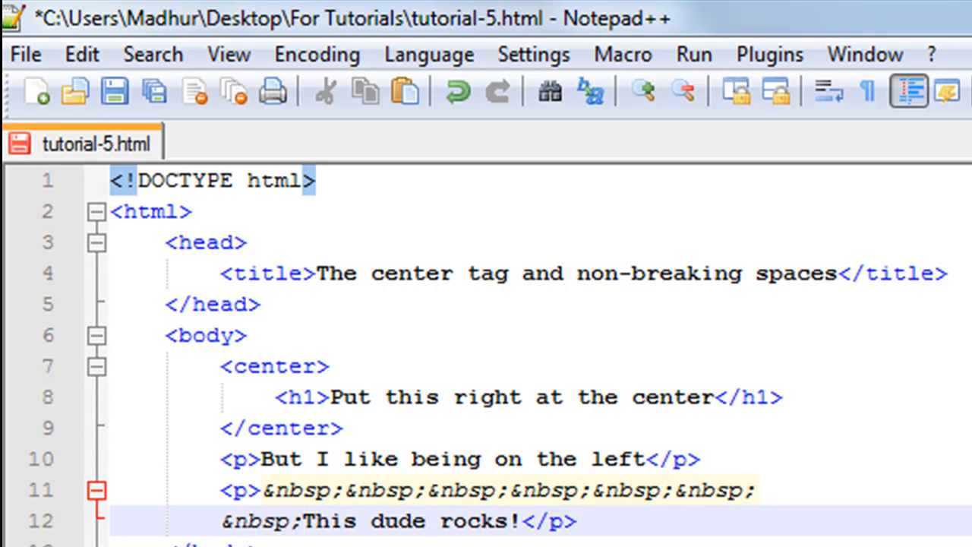
{"action": "type", "text": "&nbsp;&nbsp;&nbsp;"}
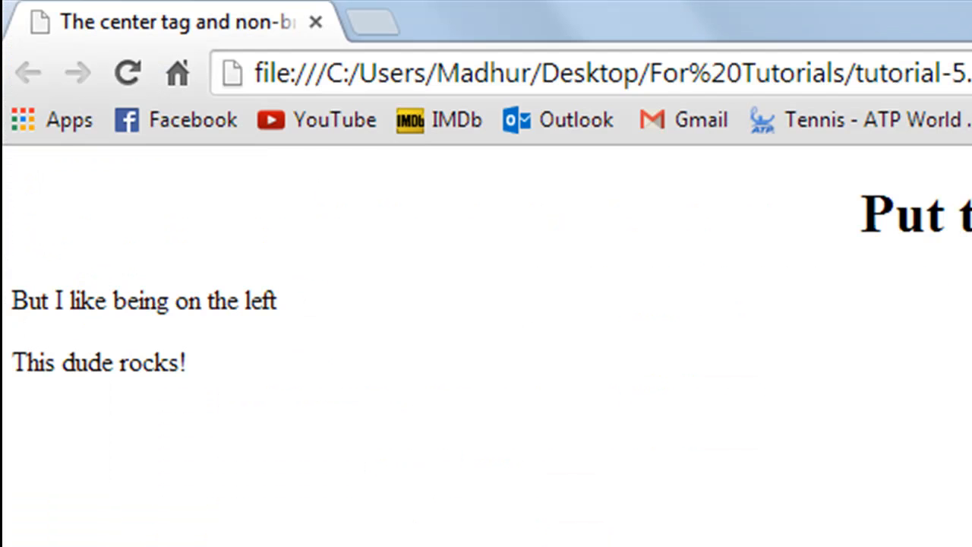
Reload the Chrome page to view the indented 'This dude rocks!' paragraph.
{"action": "left_click", "coordinate": [558, 76]}
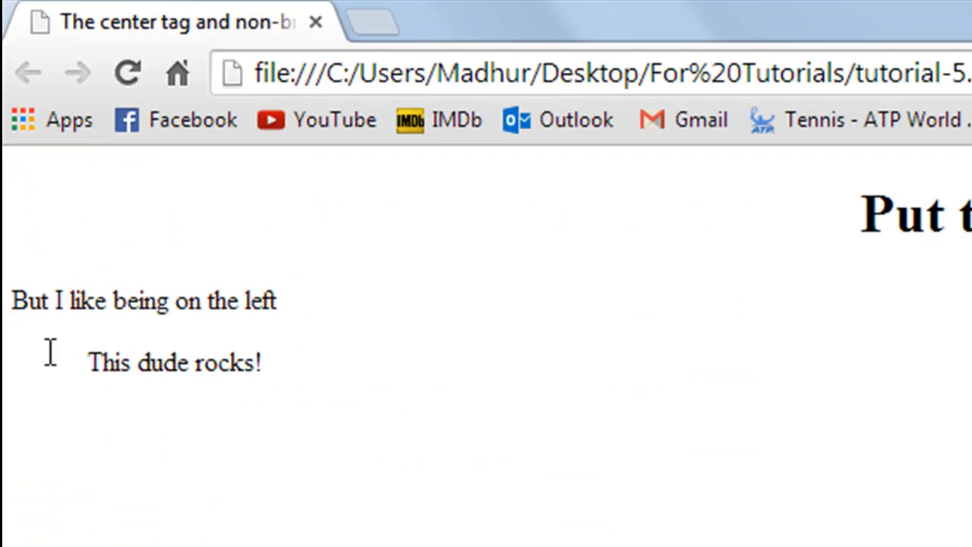
{"action": "mouse_move", "coordinate": [186, 409]}
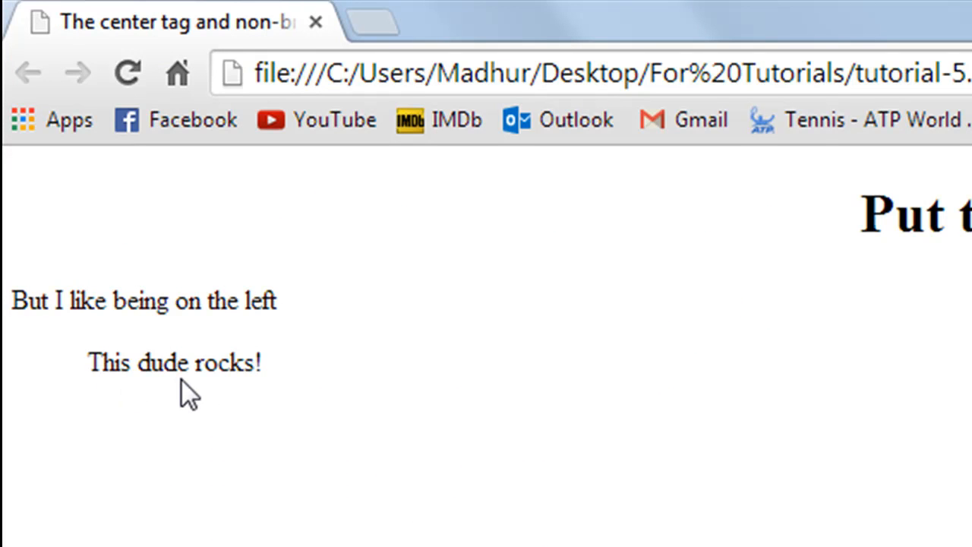
{"action": "mouse_move", "coordinate": [109, 363]}
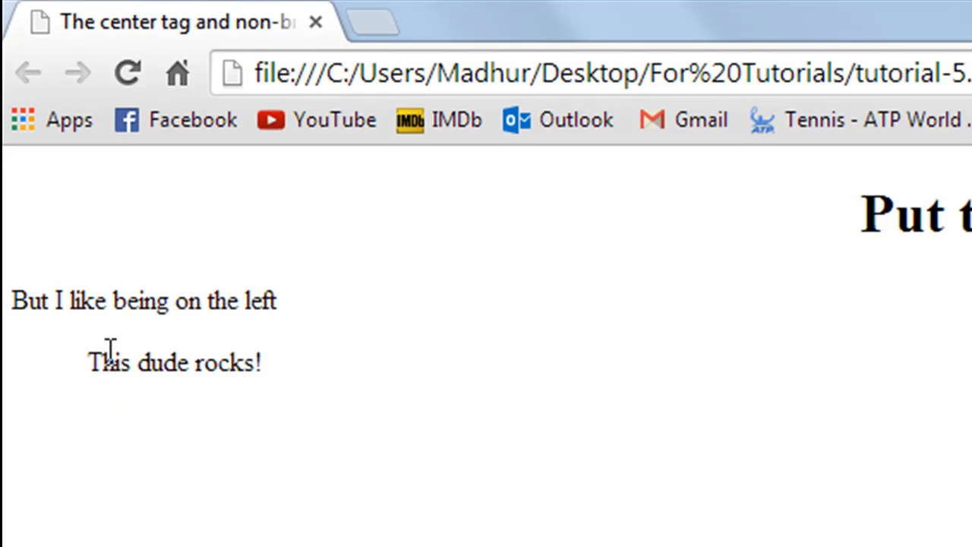